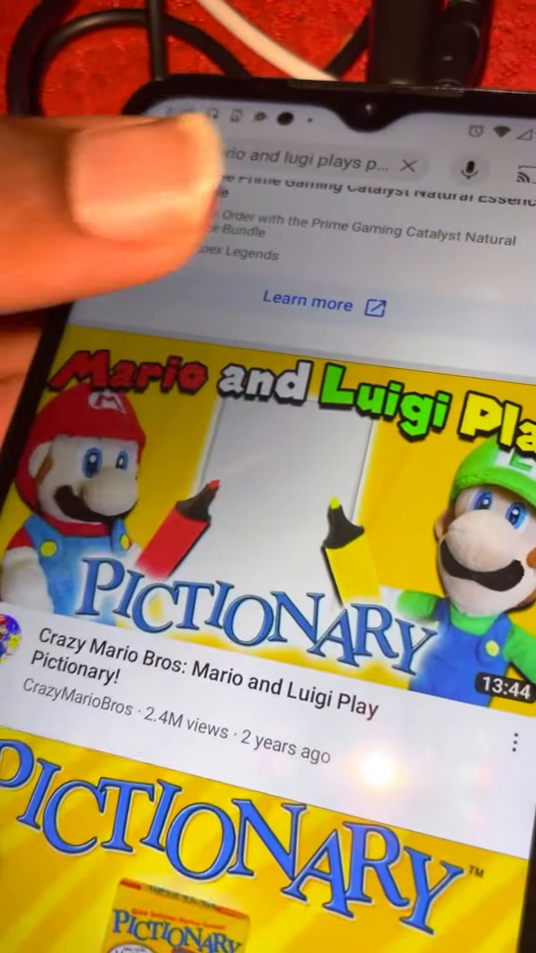
Open the Crazy Mario Bros 'Mario and Luigi Play Pictionary!' video from the search results so it starts playing
left_click(262, 486)
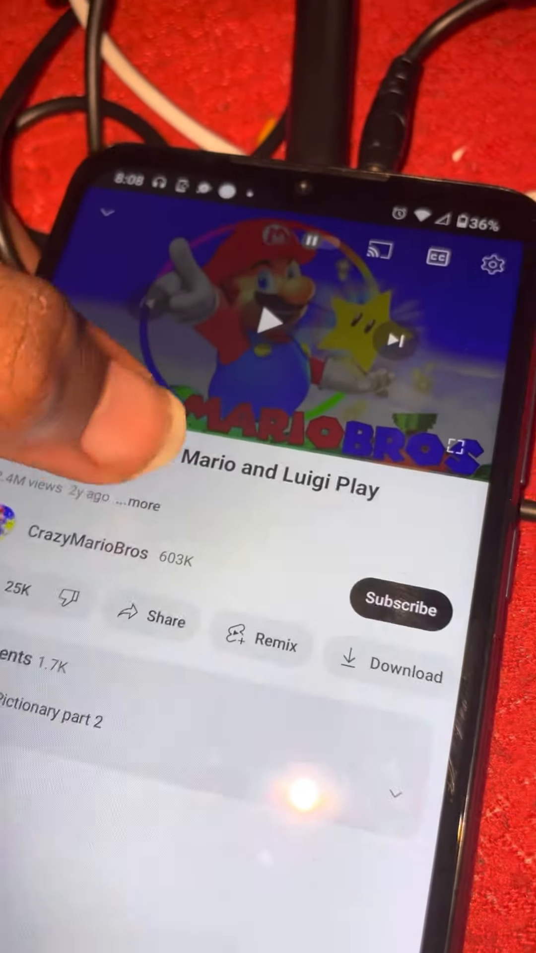